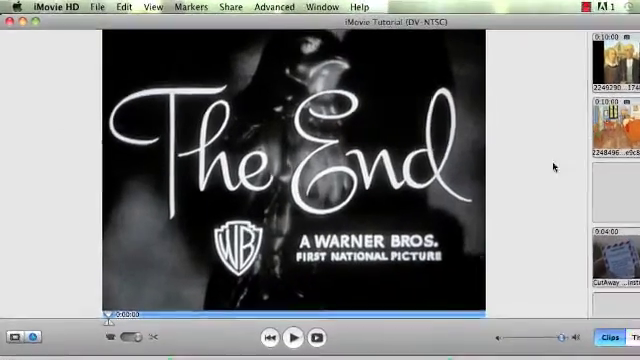
# Browse the File menu for the project's sharing commands.
pyautogui.click(96, 8)
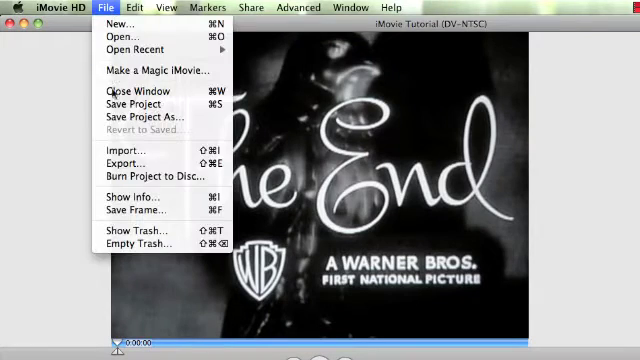
pyautogui.moveTo(116, 38)
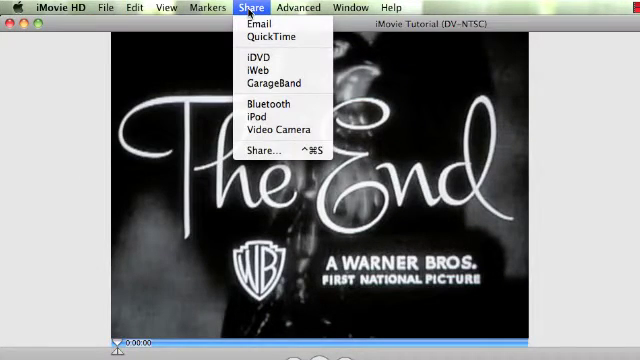
pyautogui.moveTo(264, 122)
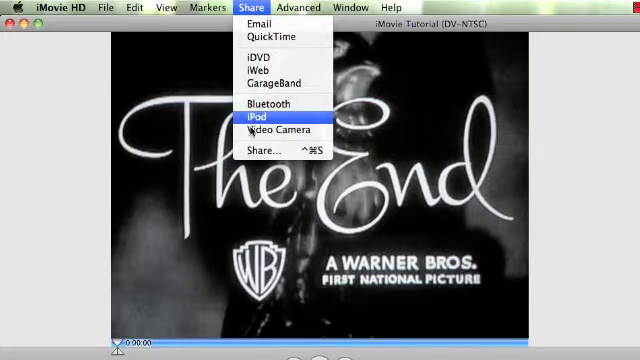
# Bring up the Share dialog on its QuickTime export options.
pyautogui.click(256, 120)
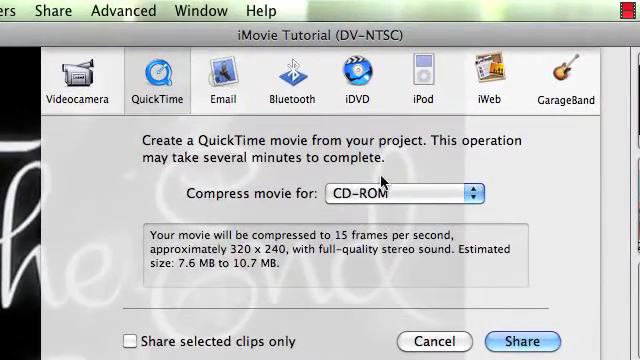
# Try the Full Quality compression preset, then choose Email and share with it.
pyautogui.click(400, 192)
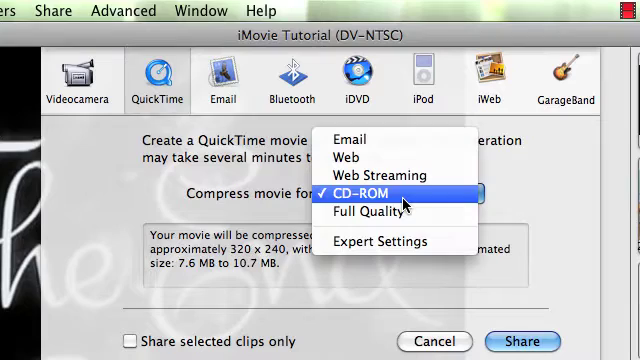
pyautogui.moveTo(370, 212)
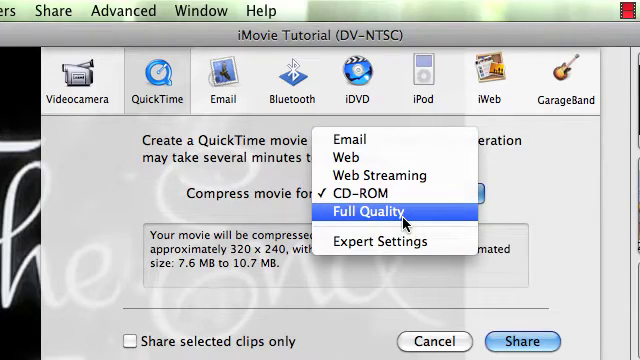
pyautogui.click(376, 212)
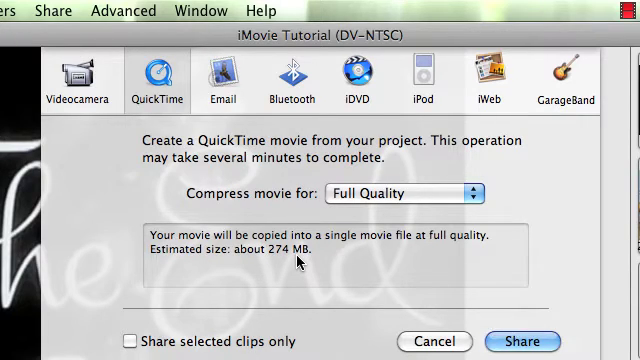
pyautogui.click(400, 192)
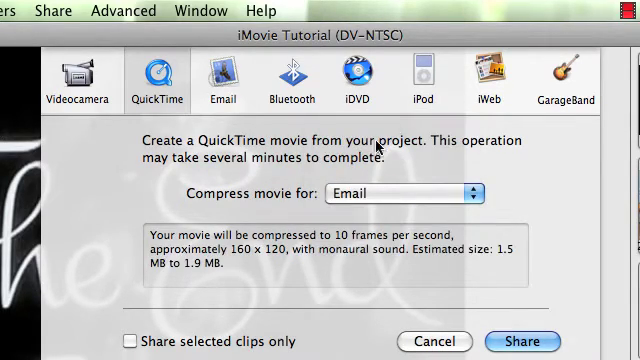
pyautogui.click(520, 340)
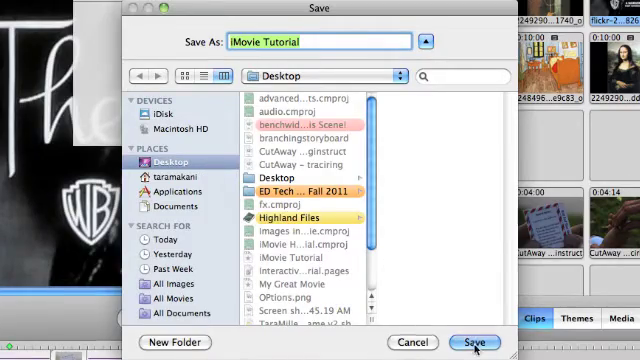
# Save the movie as iMovie Tutorial on the Desktop, starting compression.
pyautogui.click(476, 342)
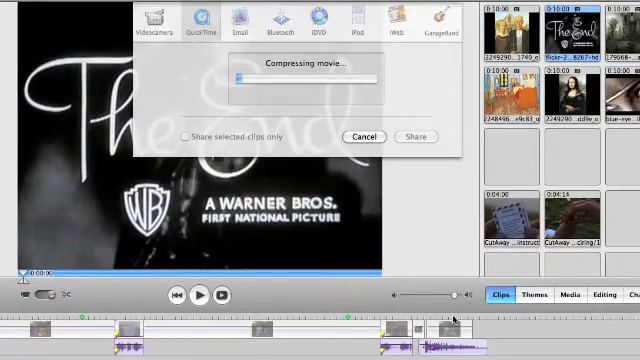